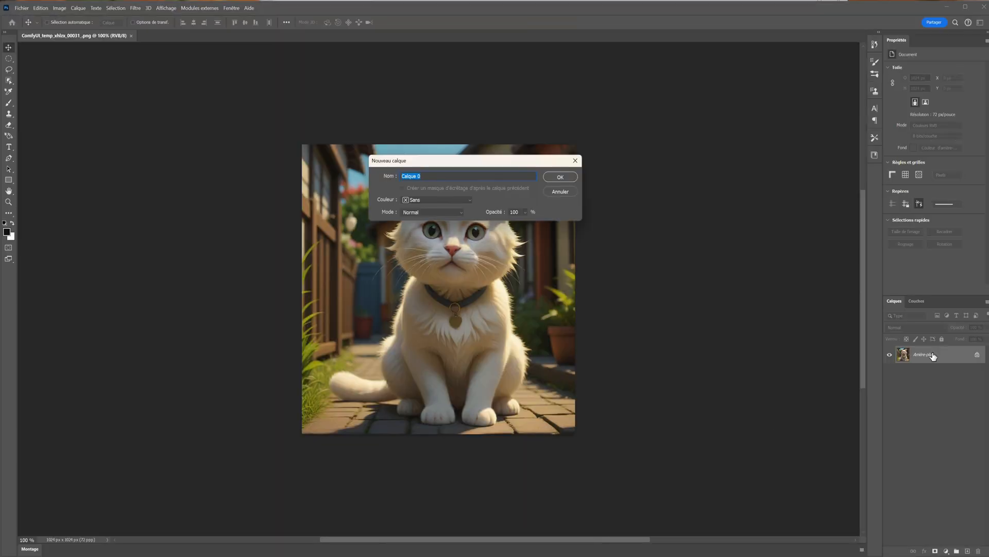
- Convert the Arrière-plan background into Calque 0 and duplicate it
left_click(559, 176)
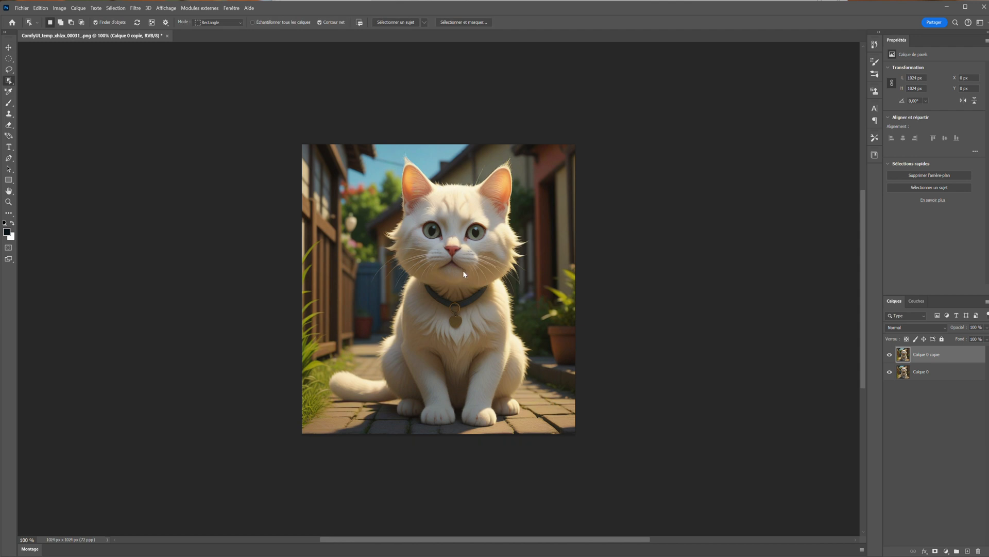
left_click(929, 175)
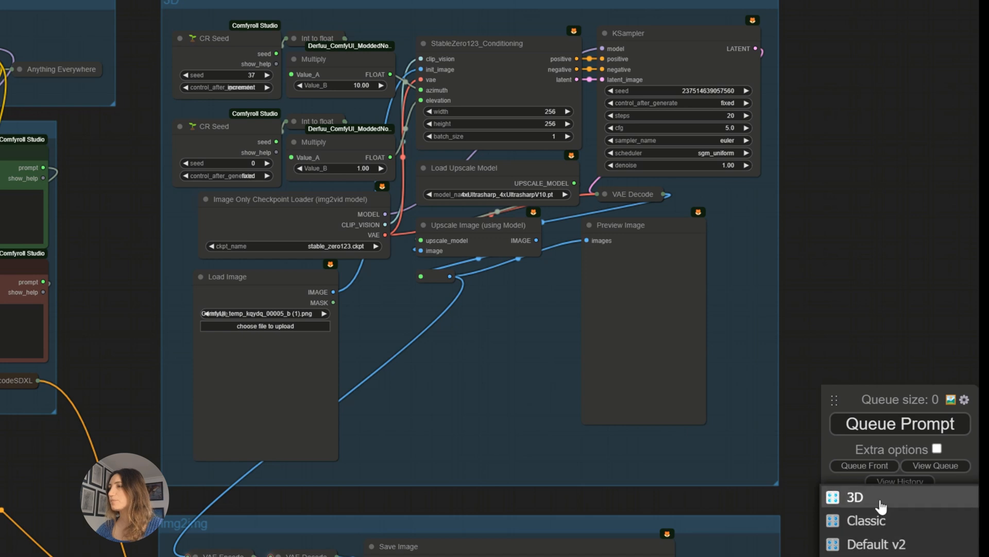
- Load the 3D workflow from the Queue panel's workflow list
left_click(854, 497)
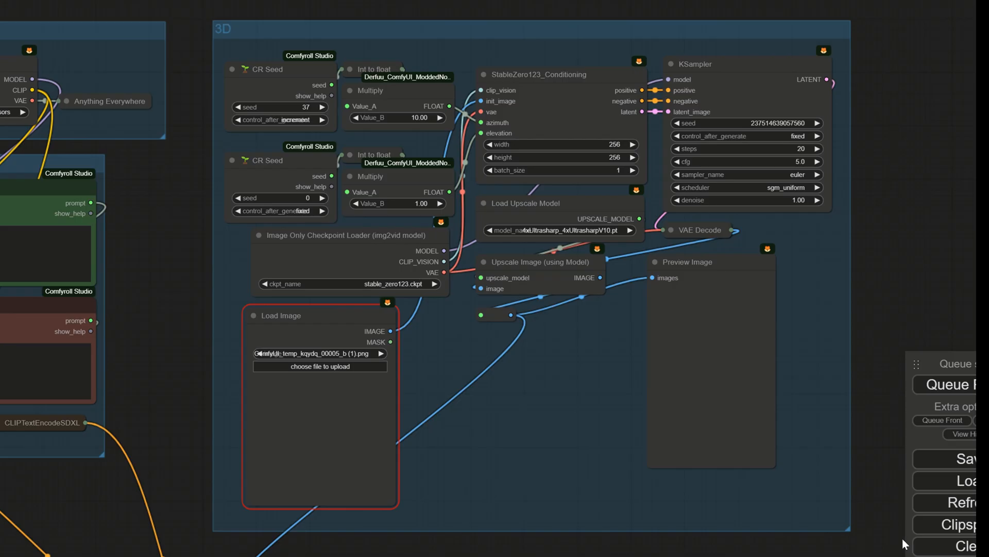
mouse_move(229, 11)
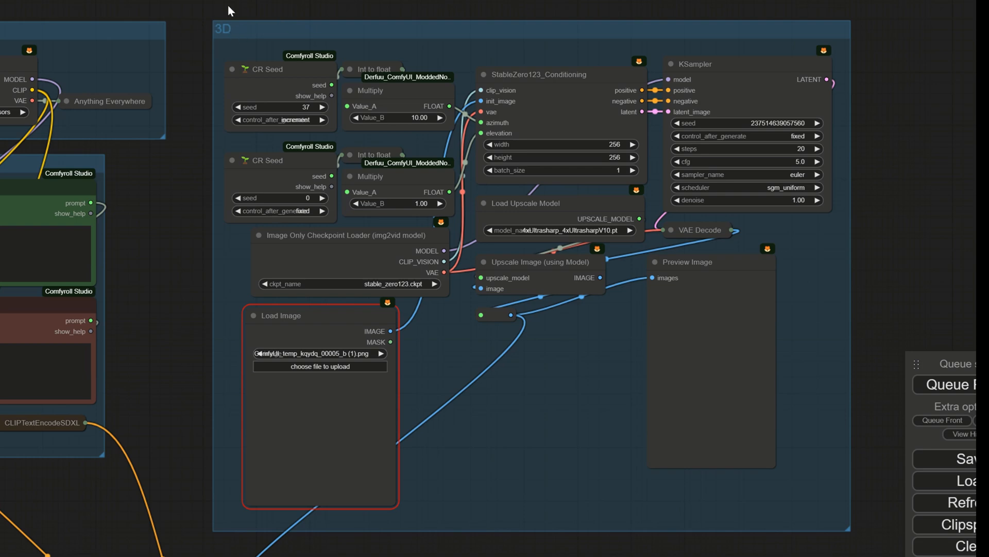
- Upload cat (3).png into the Load Image node
left_click(320, 366)
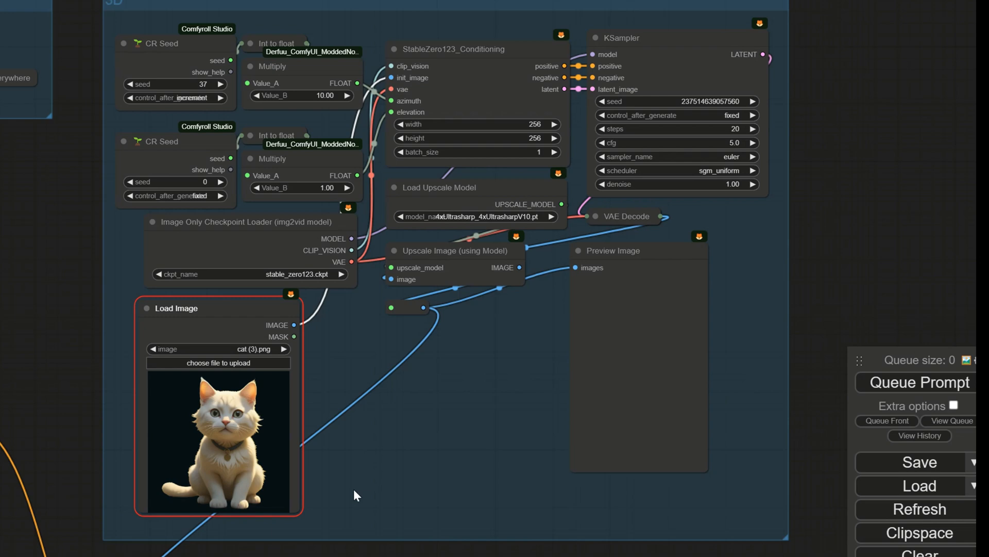
mouse_move(66, 346)
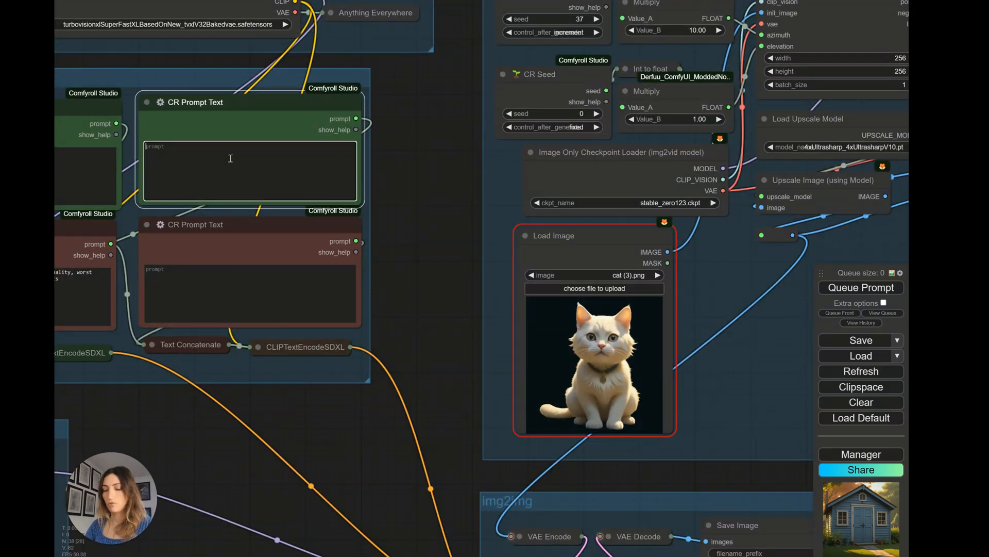
type("a whit")
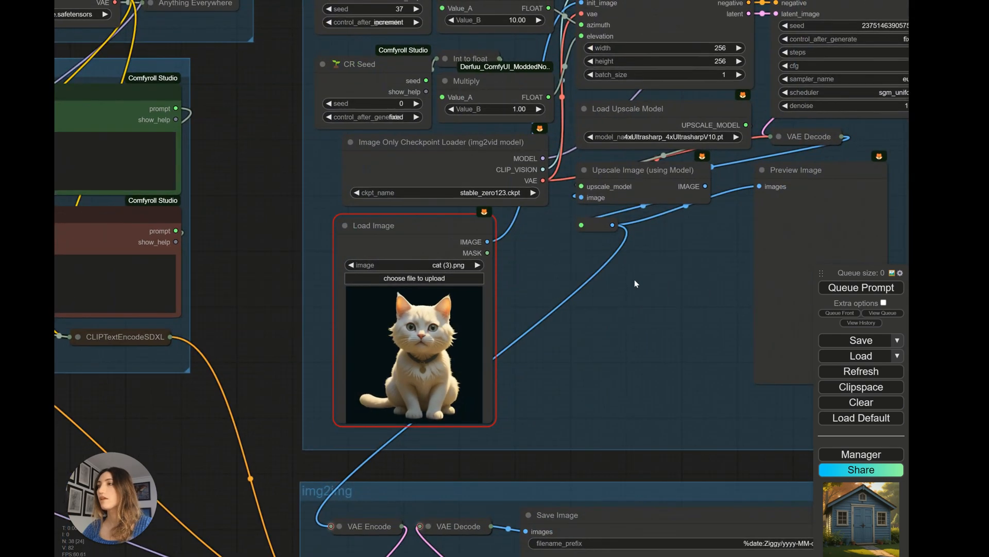
- Zoom in on the CR Seed nodes to set the top seed to 0
scroll("up", 3)
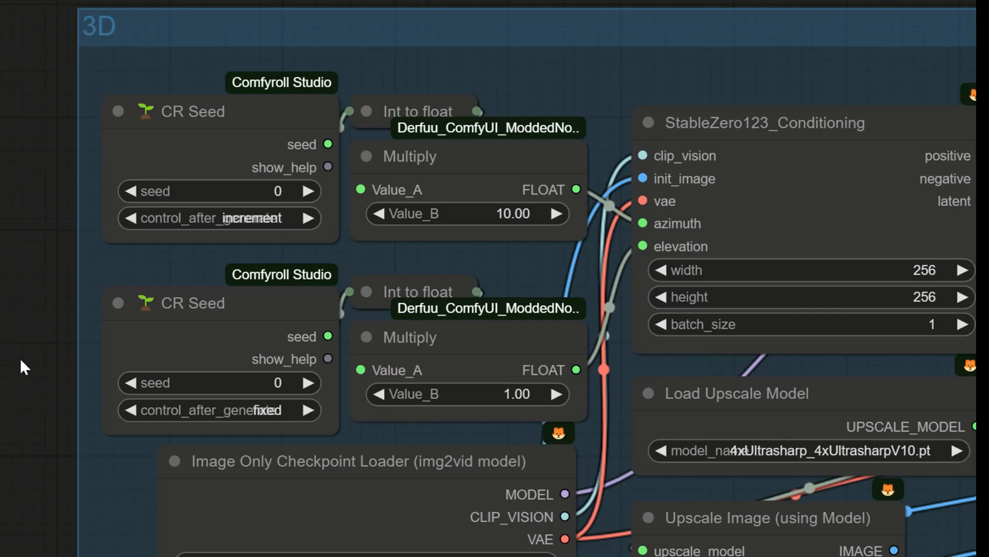
mouse_move(74, 71)
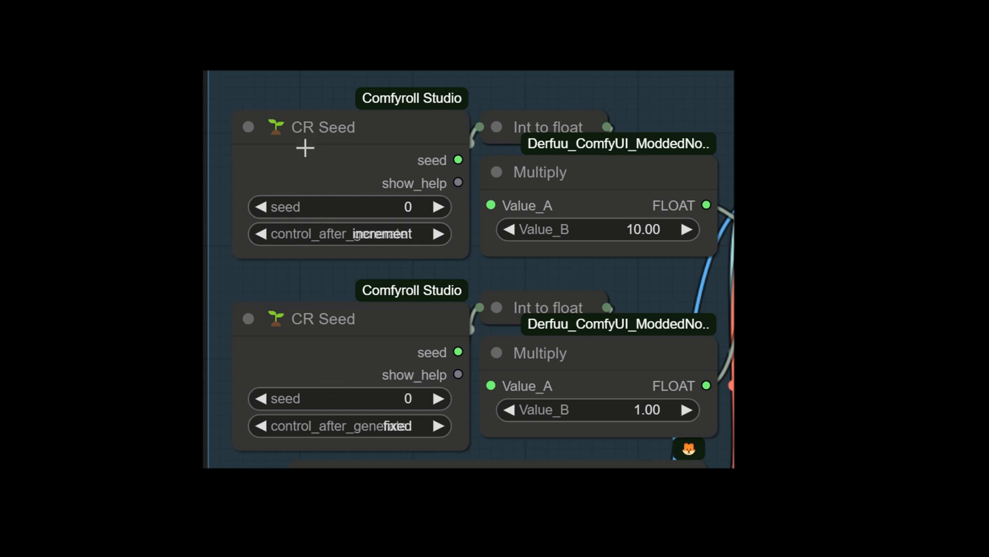
mouse_move(390, 266)
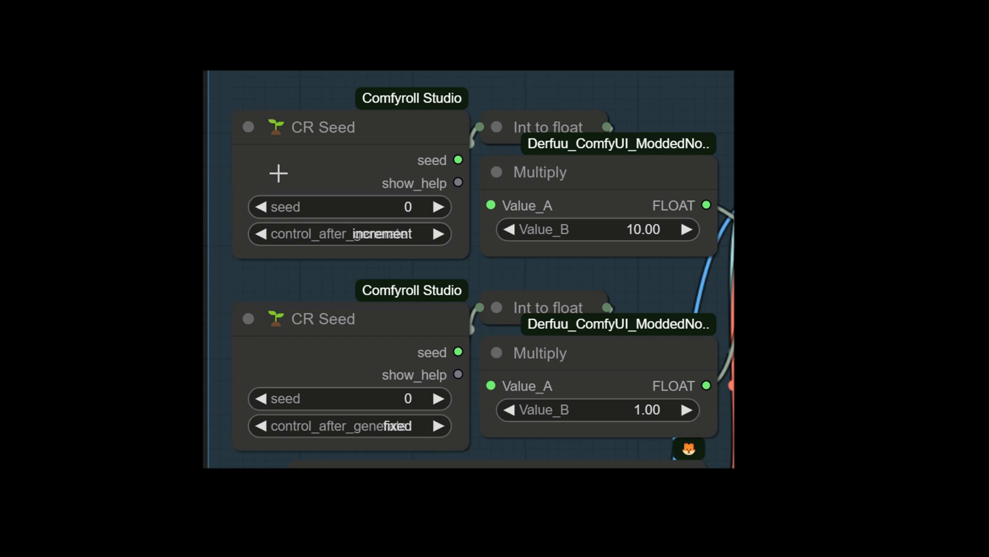
mouse_move(314, 262)
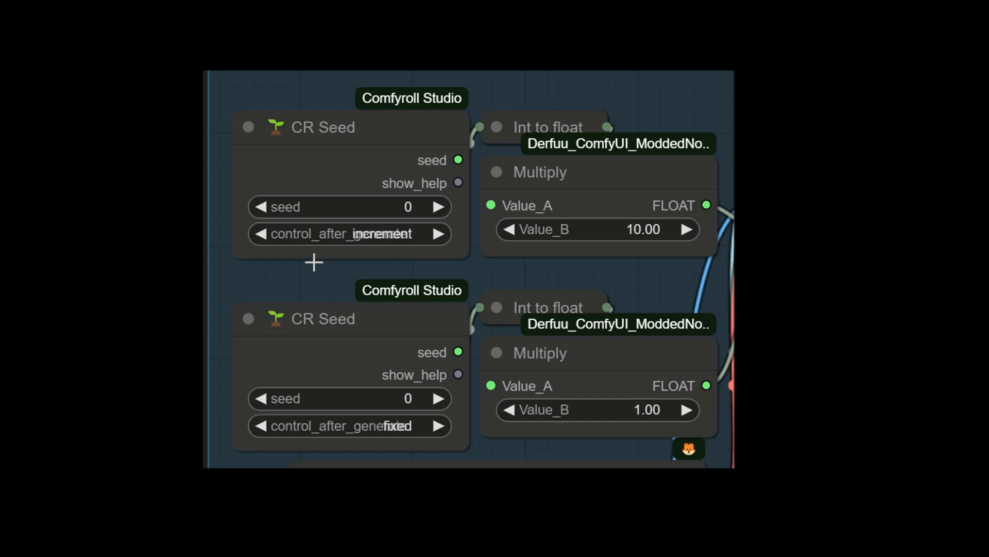
mouse_move(276, 343)
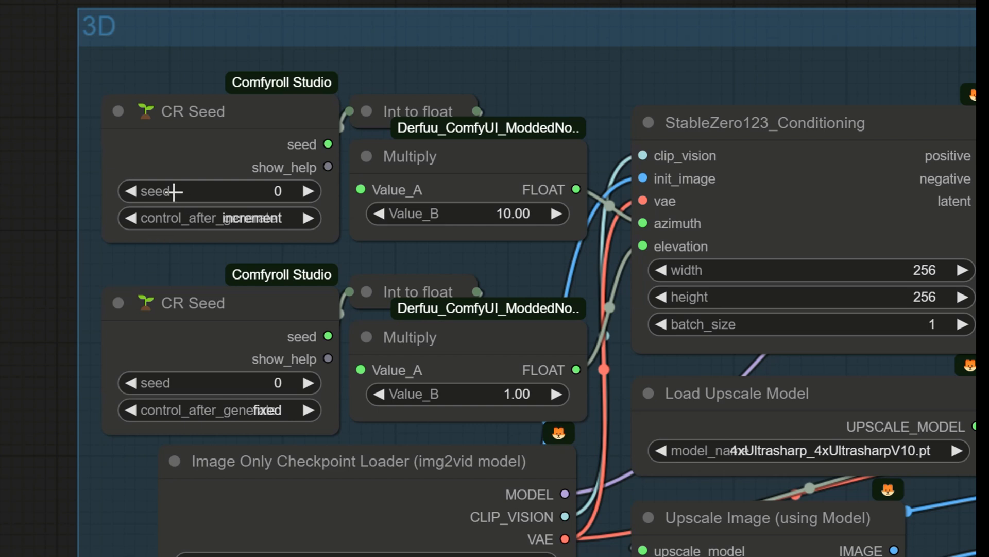
- Set the top CR Seed to 10 and its Multiply Value_B to 1.00
double_click(218, 191)
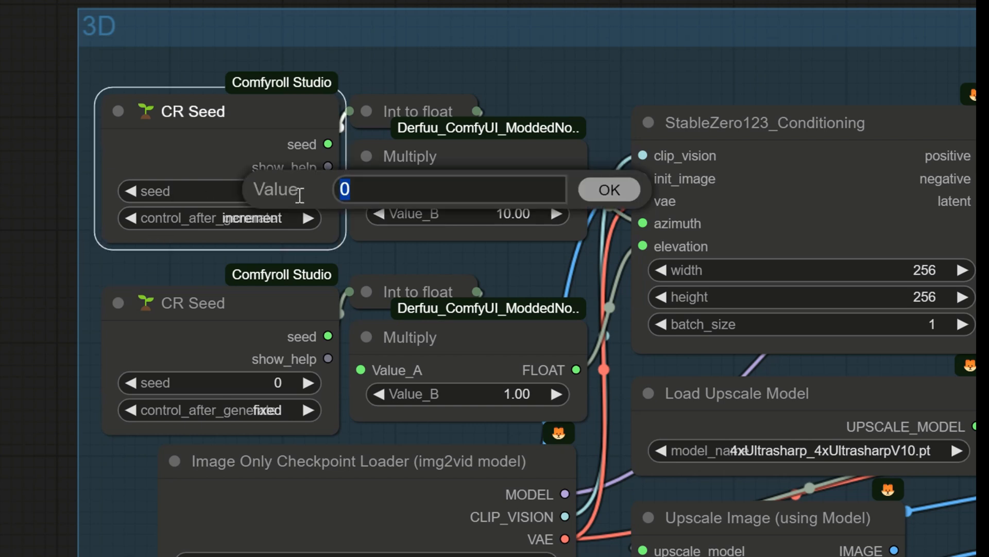
type("10")
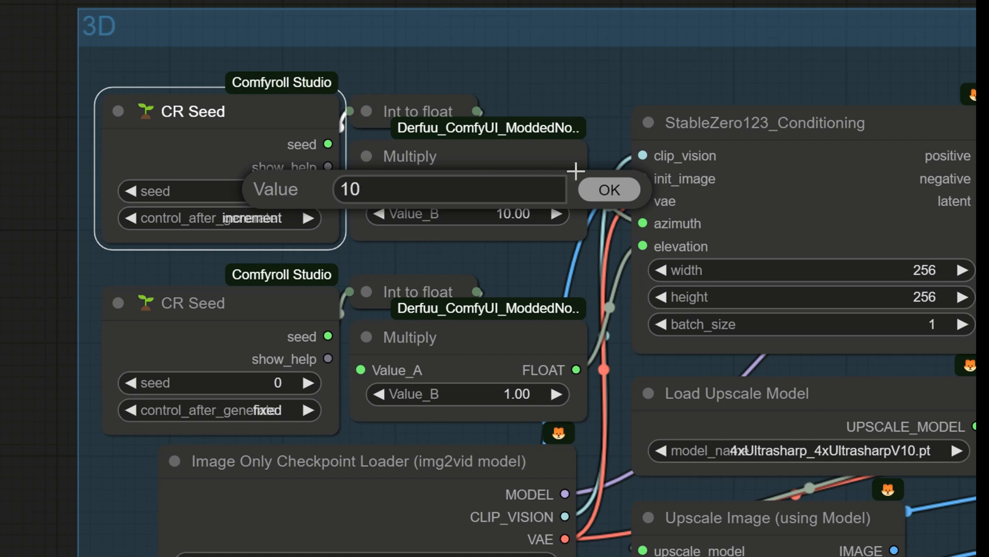
left_click(608, 190)
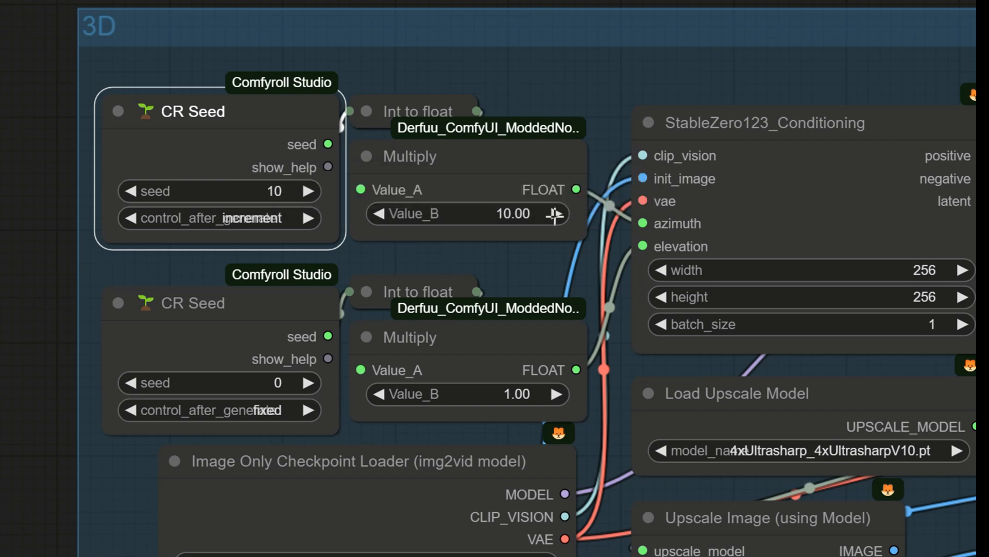
double_click(499, 214)
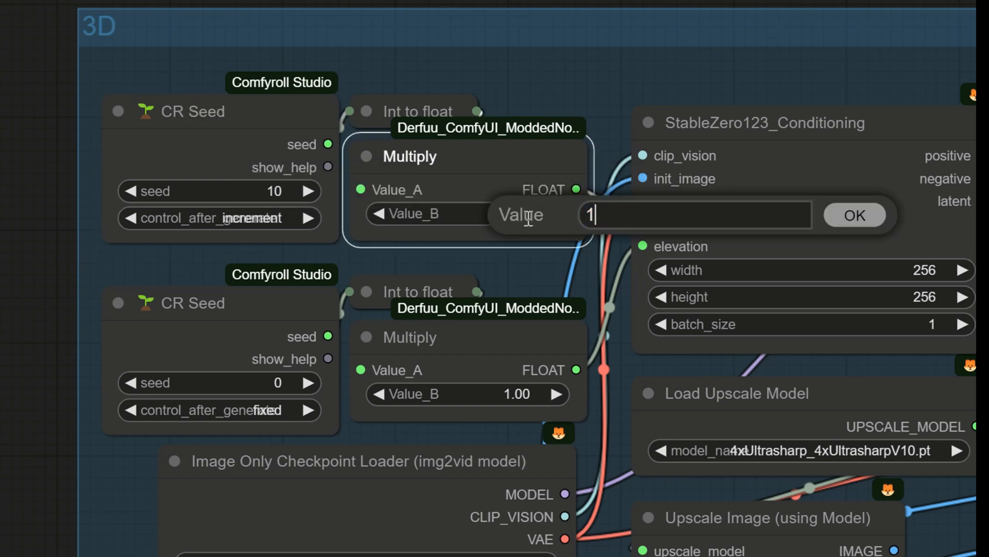
left_click(853, 214)
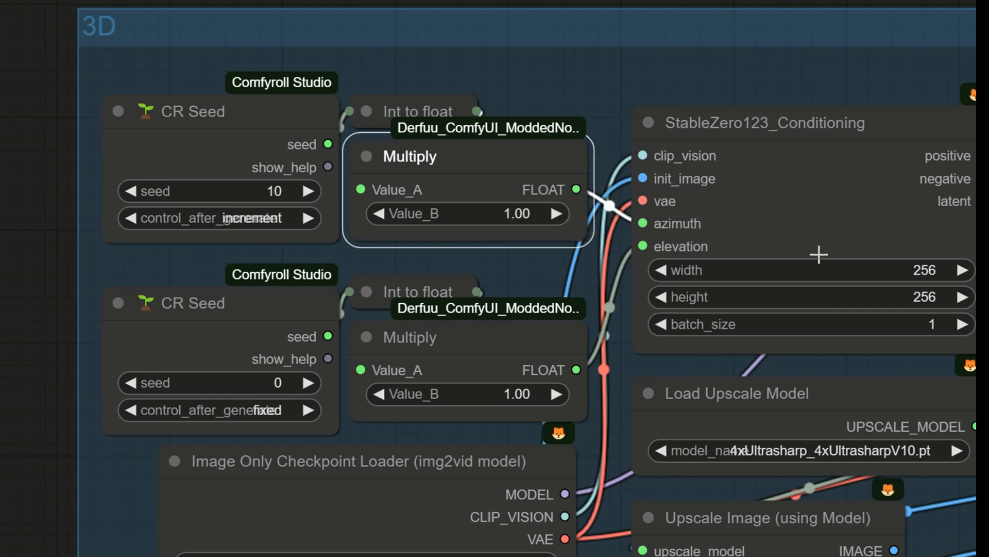
scroll("down", 3)
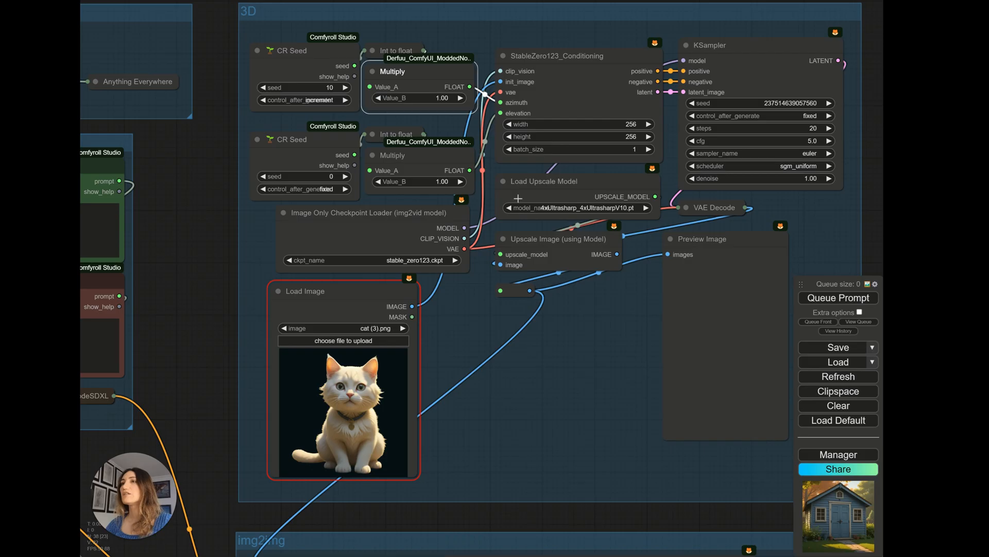
- Queue the prompt to render a rotated view of the white cat
left_click(836, 297)
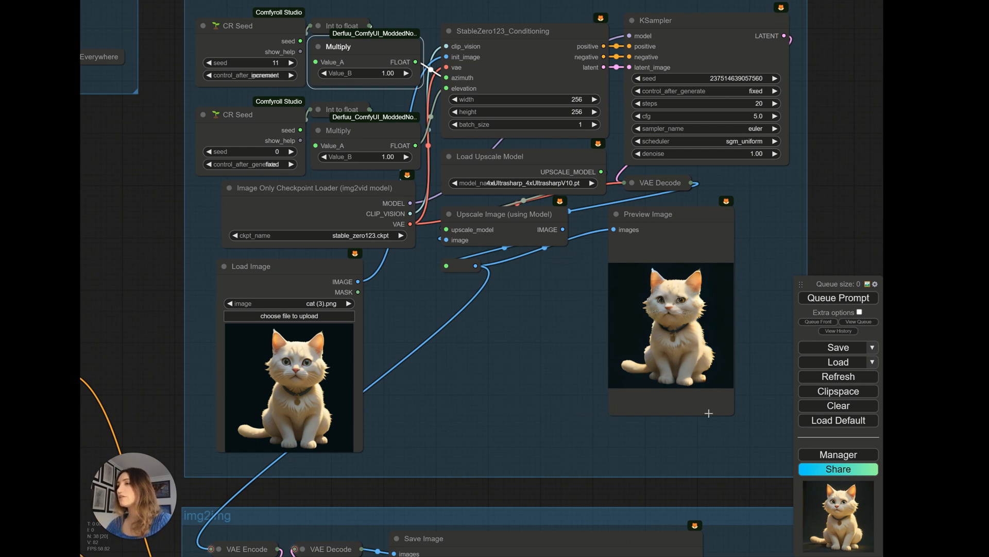
mouse_move(604, 388)
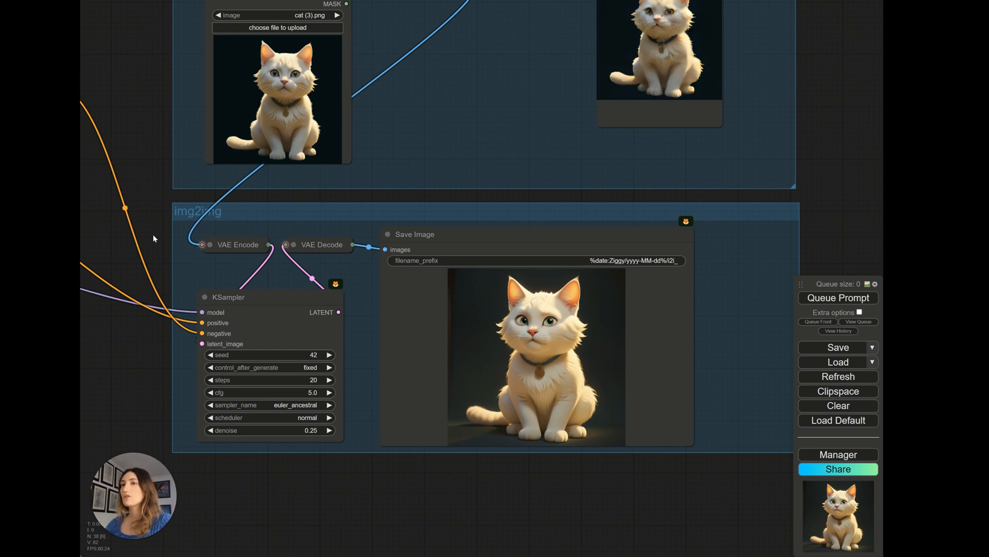
mouse_move(285, 212)
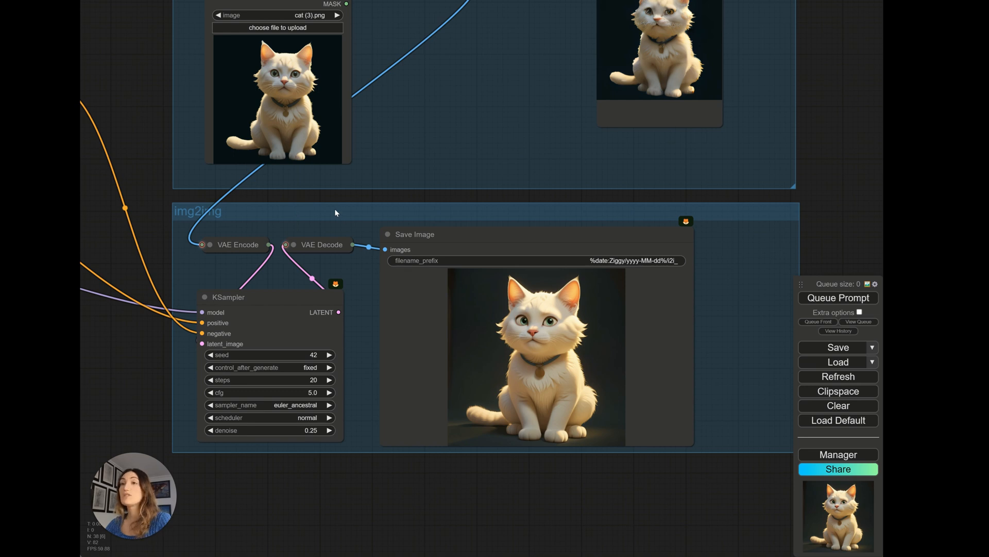
mouse_move(466, 455)
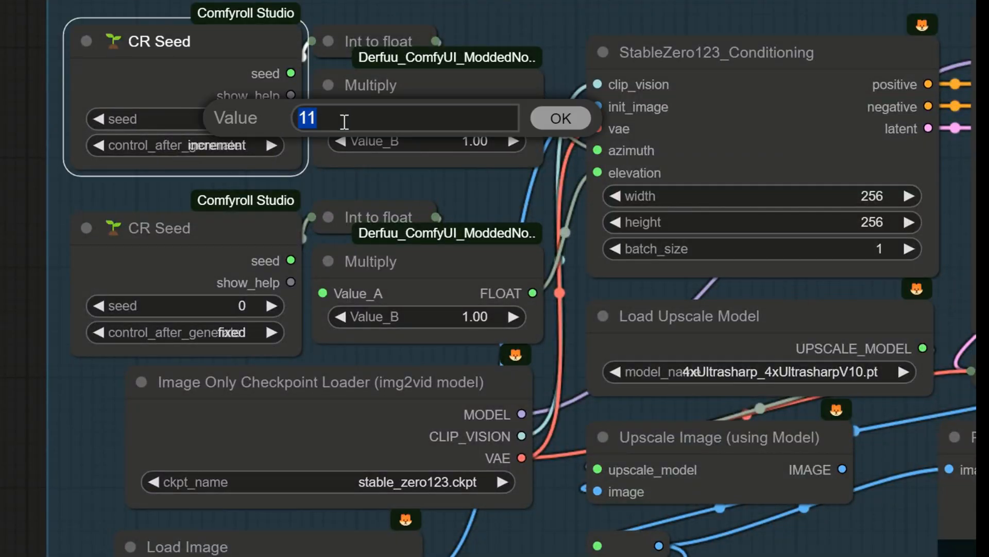
- Set the top CR Seed to 50 and render the cat turned sideways
type("50")
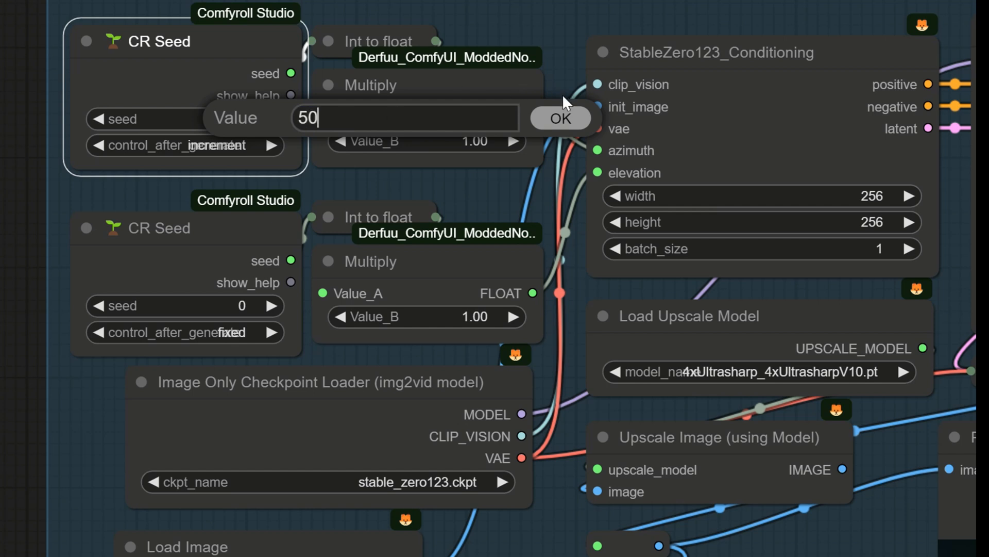
left_click(558, 118)
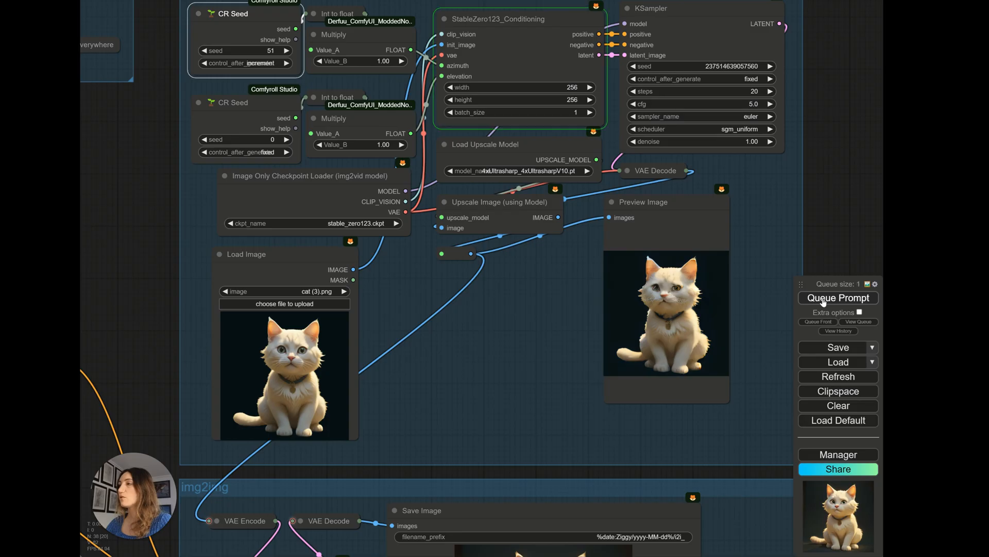
left_click(838, 297)
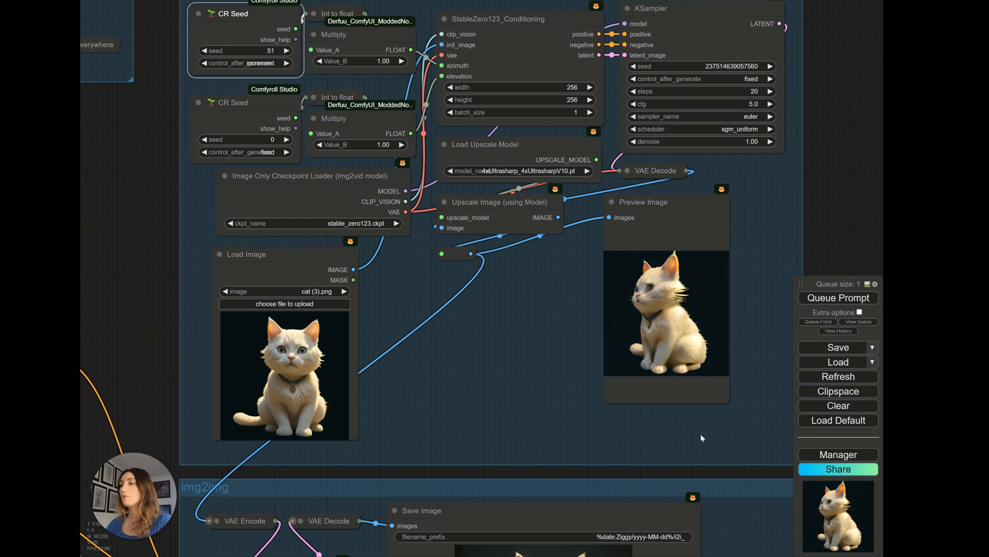
mouse_move(691, 460)
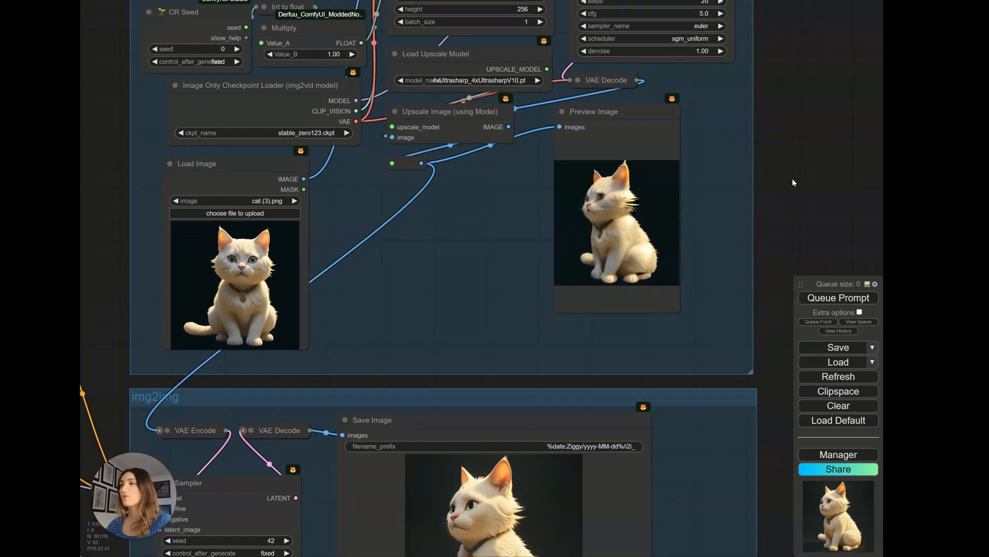
scroll("down", 3)
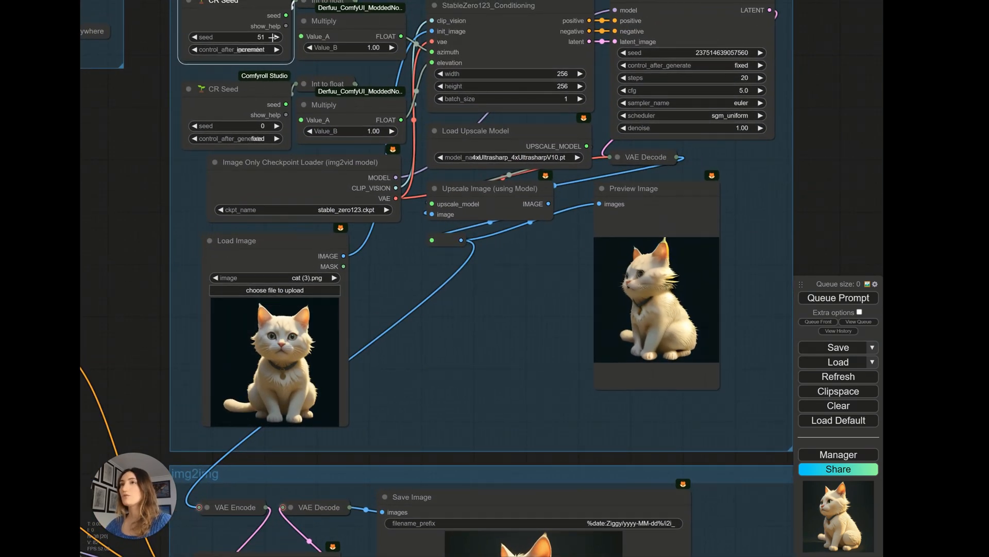
- With the azimuth seed at 190, render the cat seen from behind
double_click(235, 37)
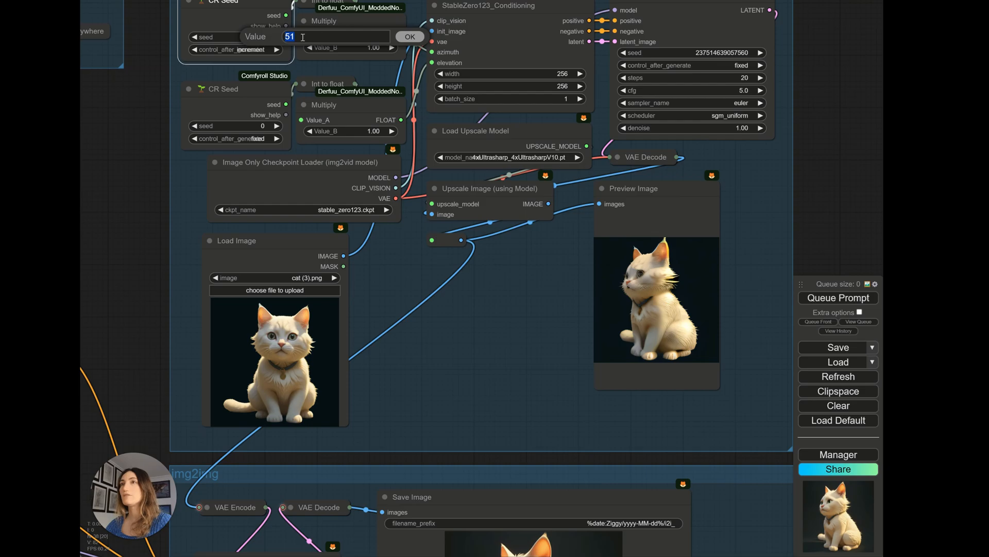
scroll("up", 3)
type("190")
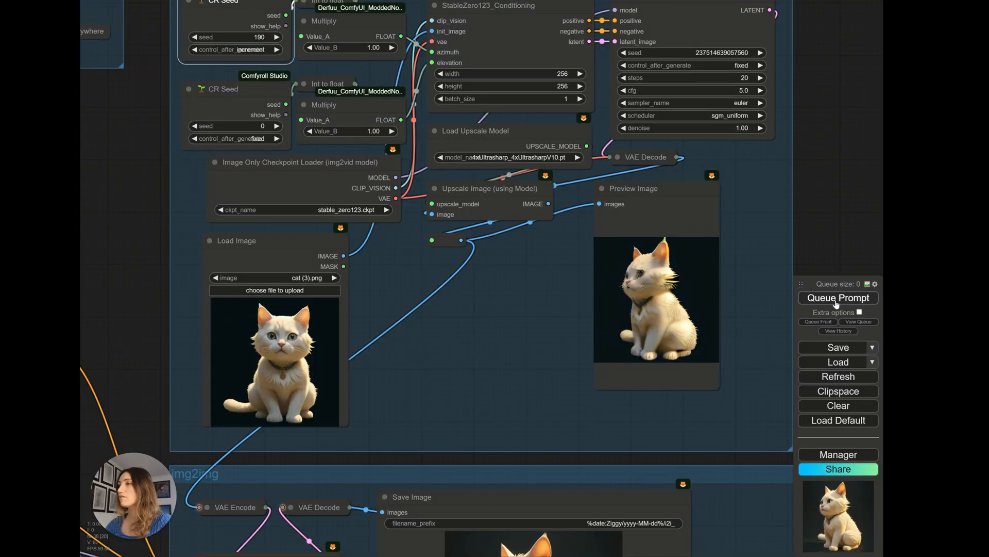
left_click(838, 297)
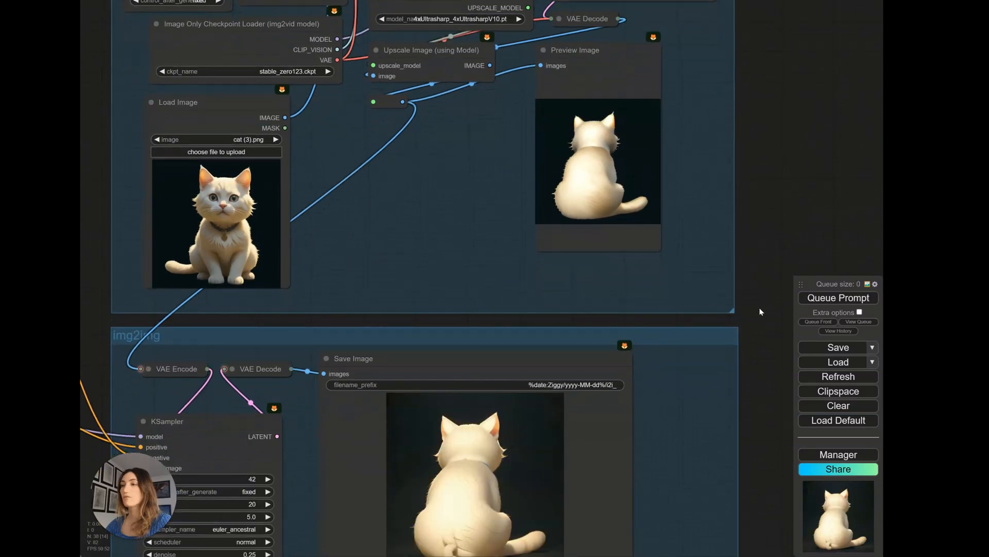
scroll("down", 3)
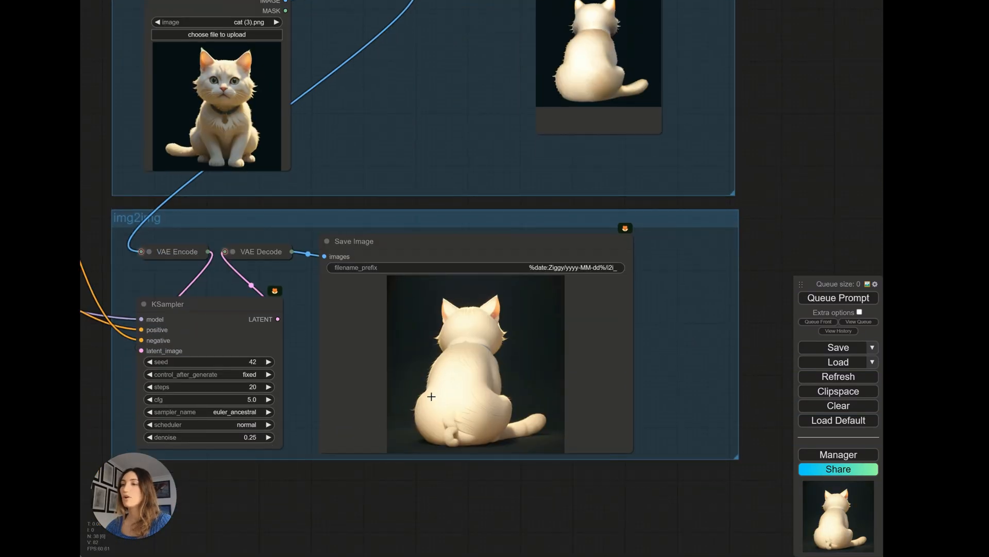
mouse_move(446, 454)
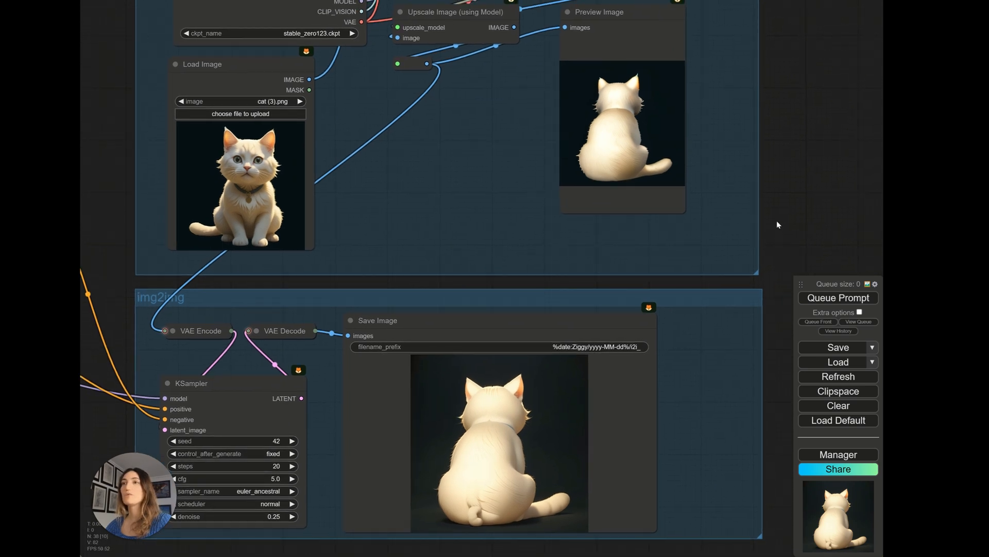
mouse_move(786, 170)
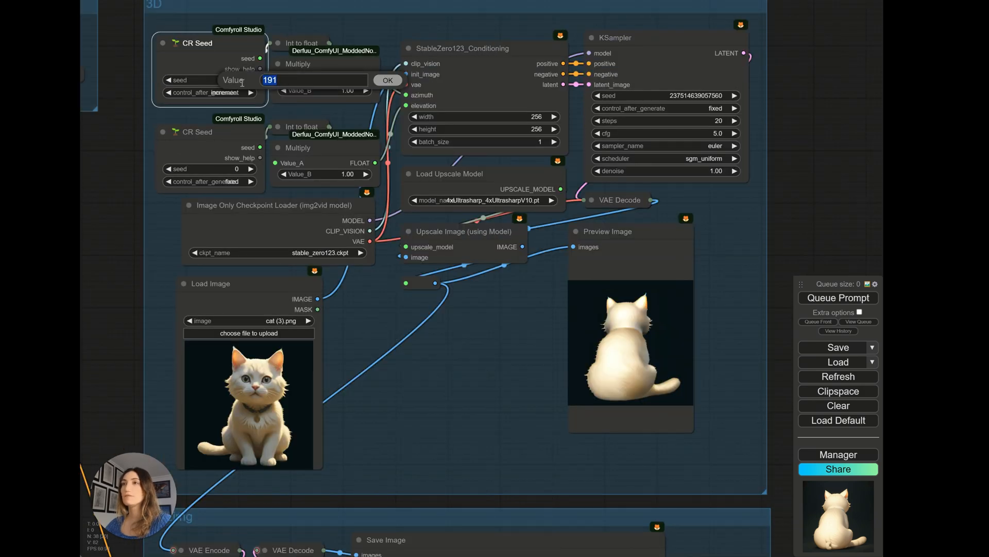
- Set the top CR Seed to 250 and render the rear three-quarter view
type("250")
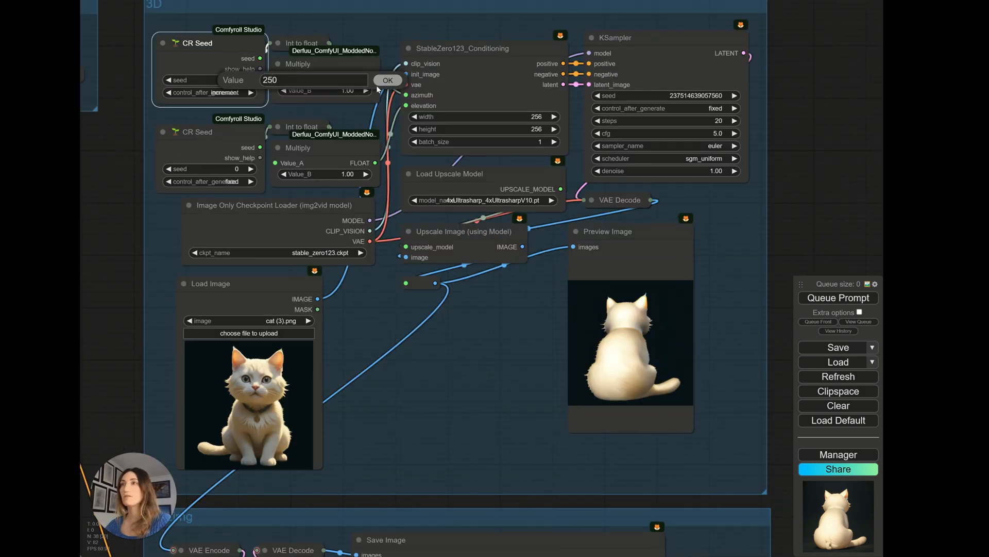
left_click(389, 80)
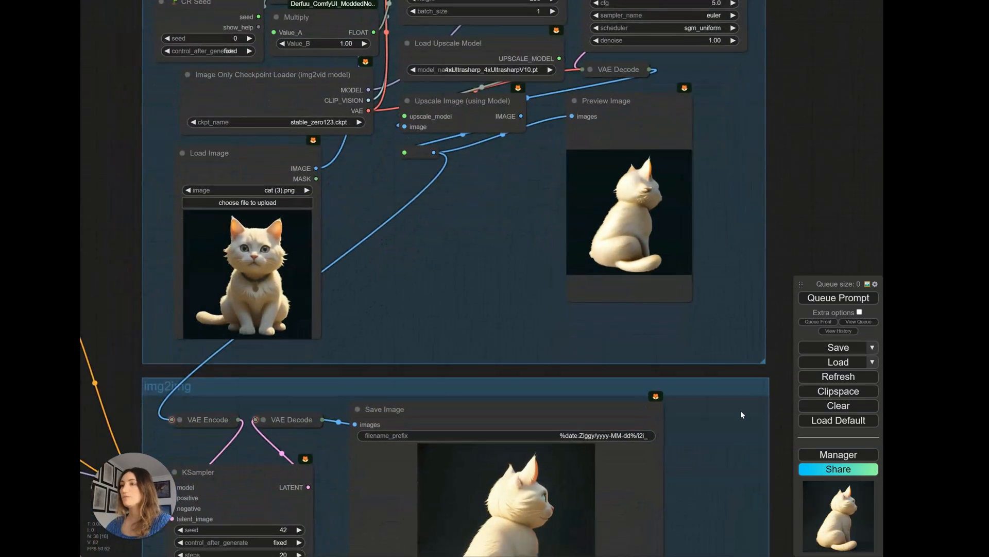
scroll("down", 3)
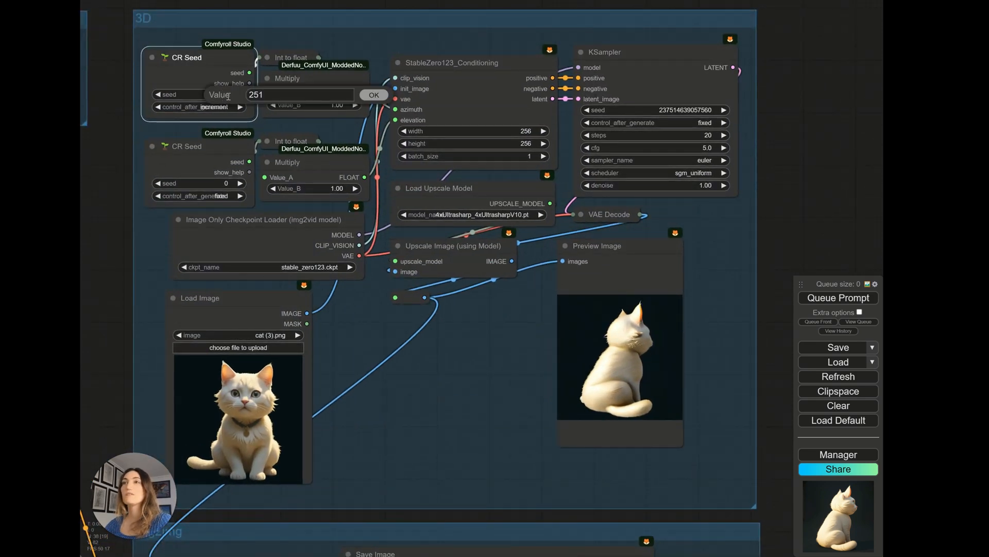
- Set the azimuth seed to 1 and elevation seed to 20, then render the front view from slightly above
triple_click(254, 94)
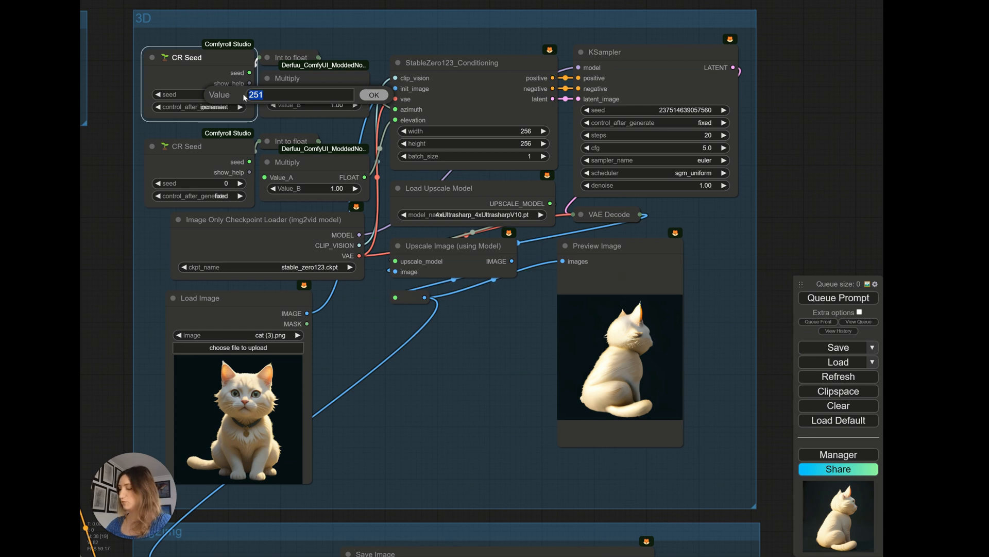
left_click(373, 94)
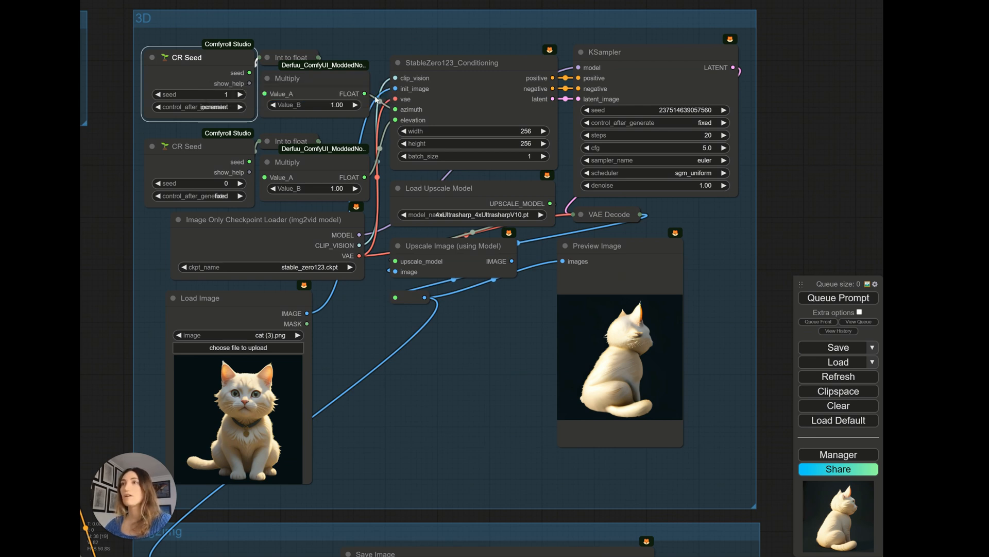
mouse_move(328, 196)
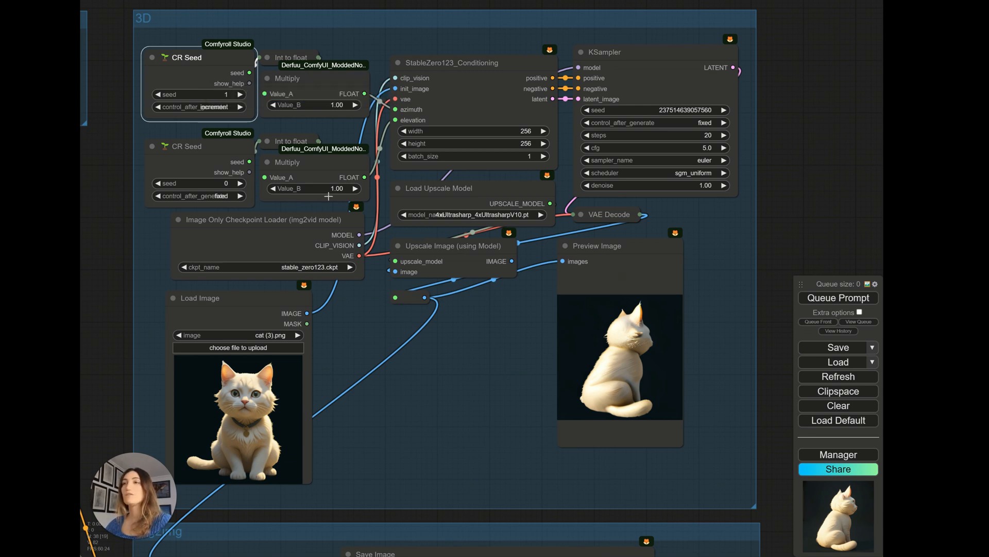
mouse_move(314, 200)
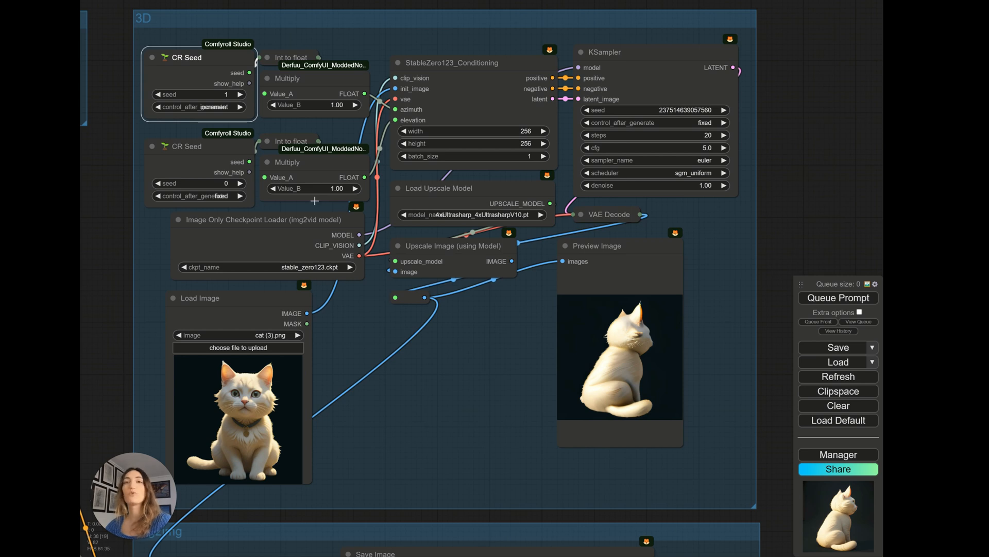
left_click(190, 146)
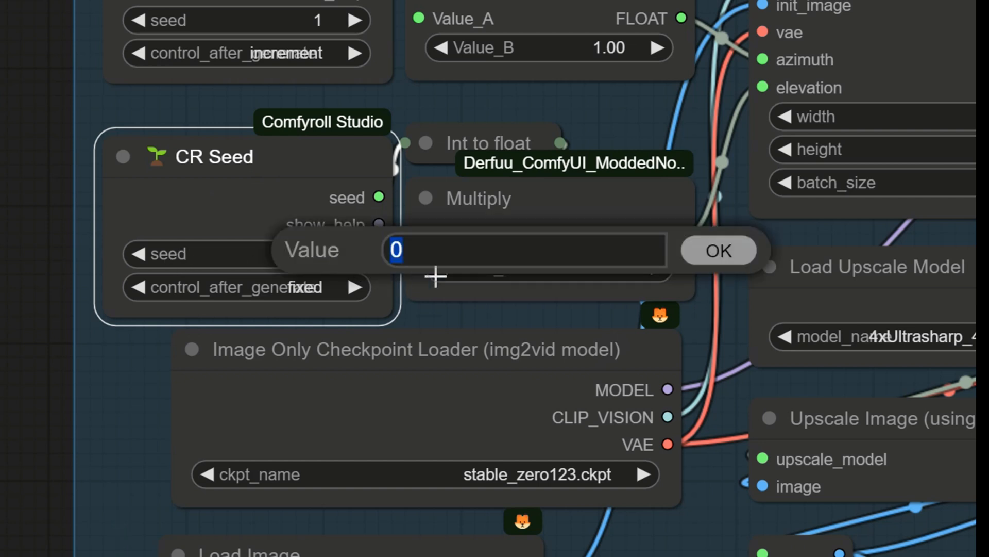
mouse_move(227, 25)
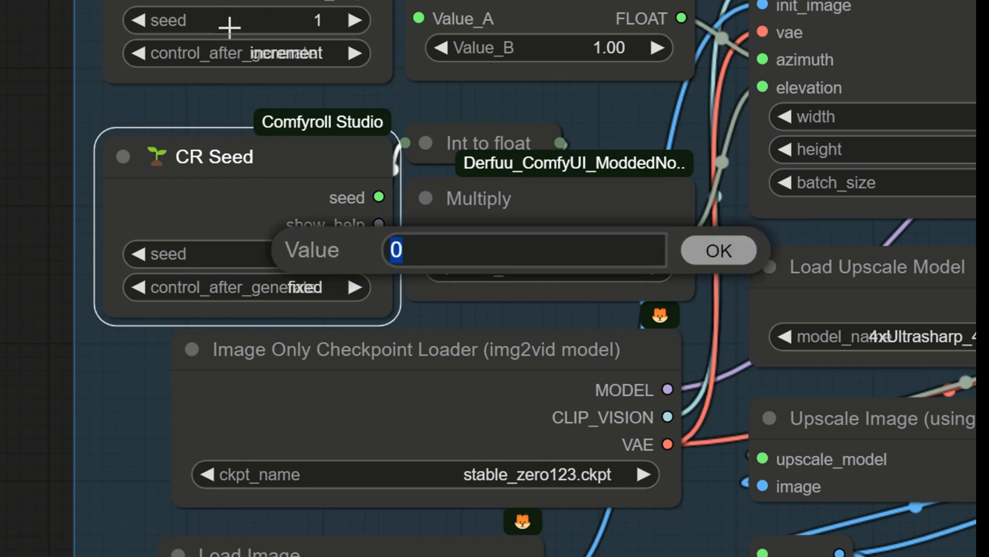
type("20")
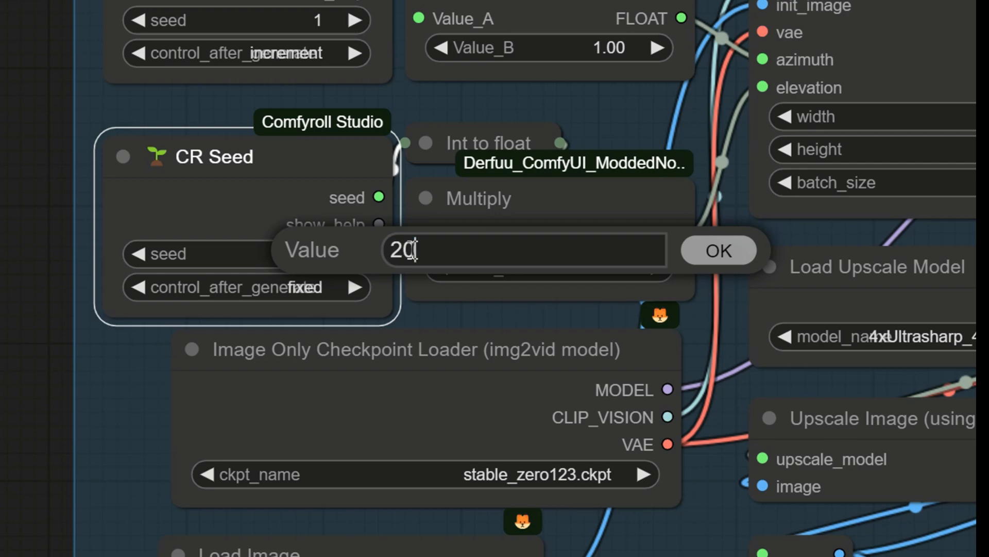
left_click(717, 249)
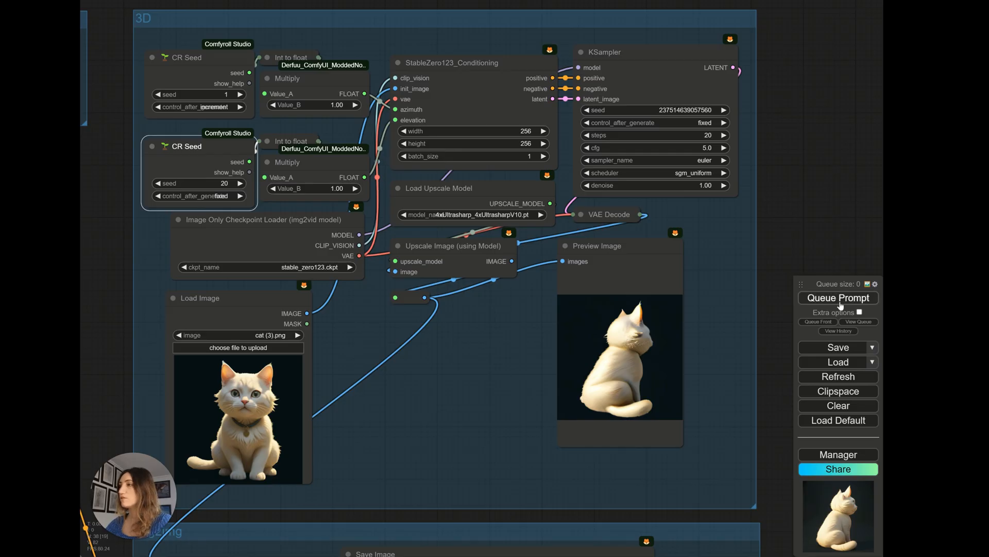
left_click(838, 297)
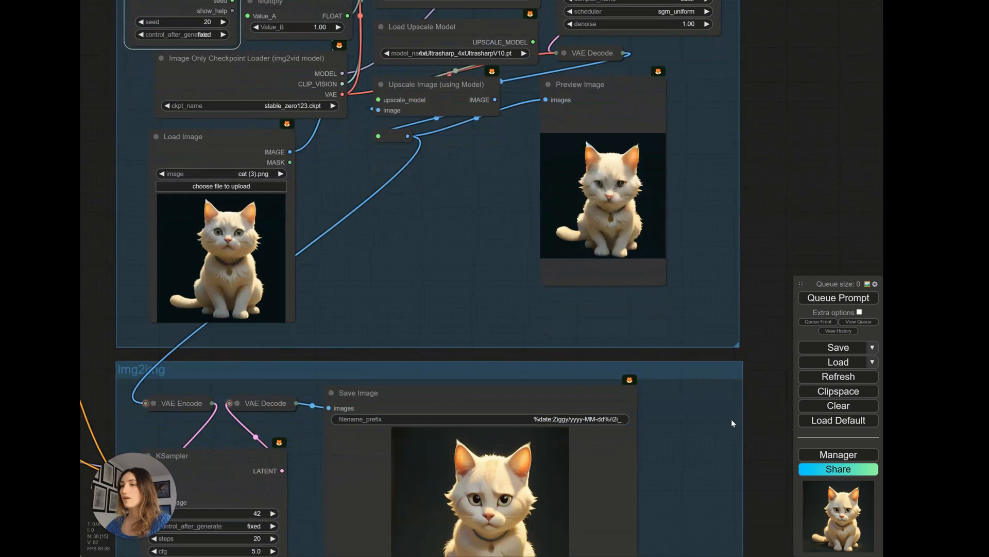
scroll("down", 3)
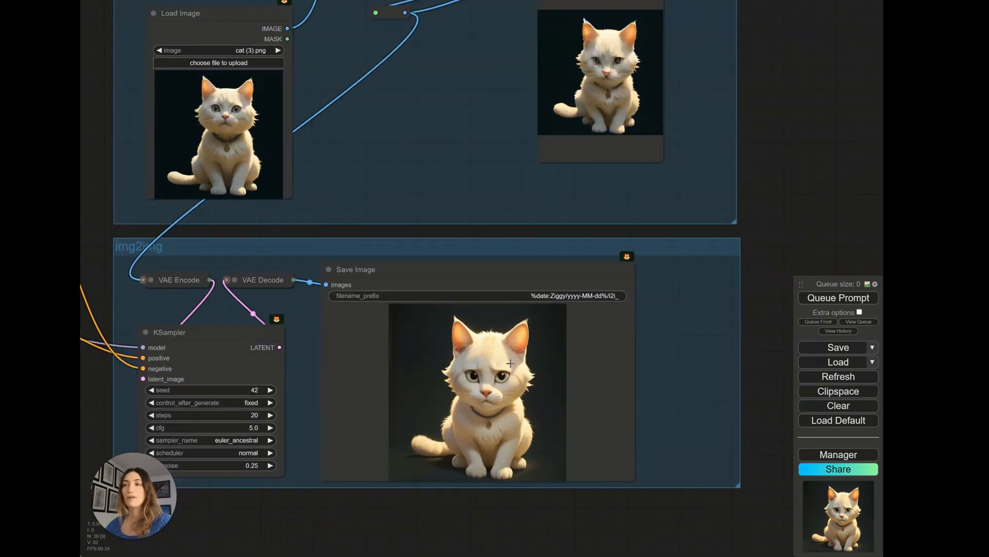
mouse_move(681, 432)
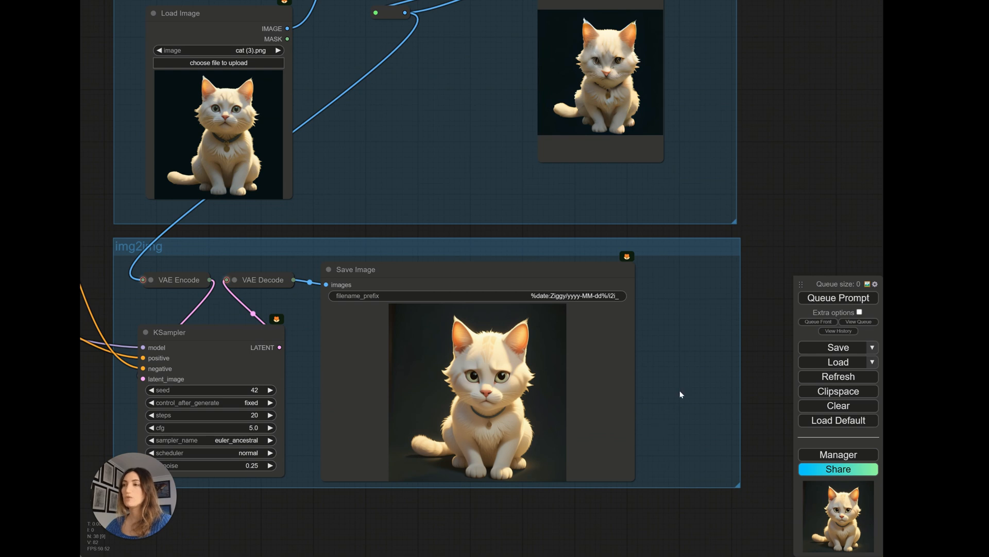
mouse_move(385, 216)
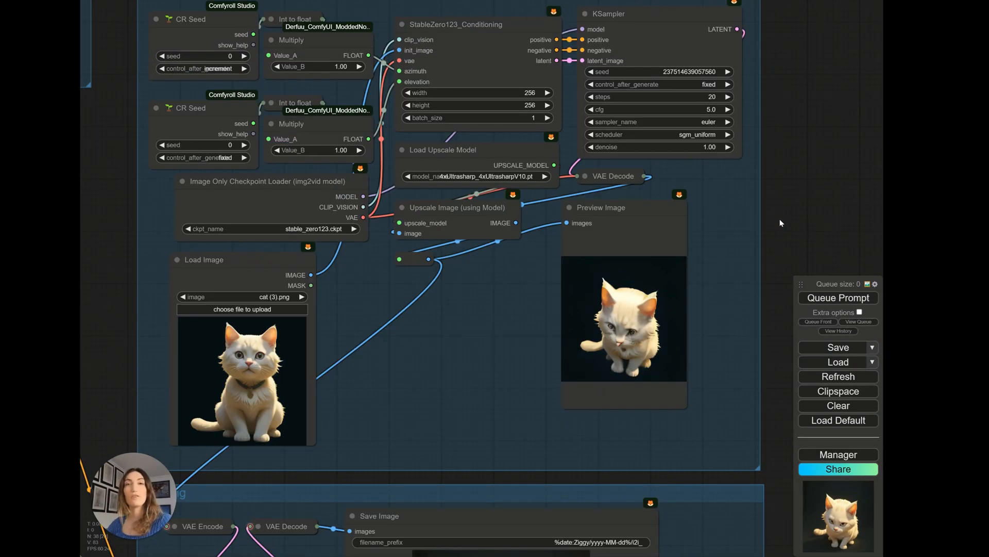
mouse_move(777, 224)
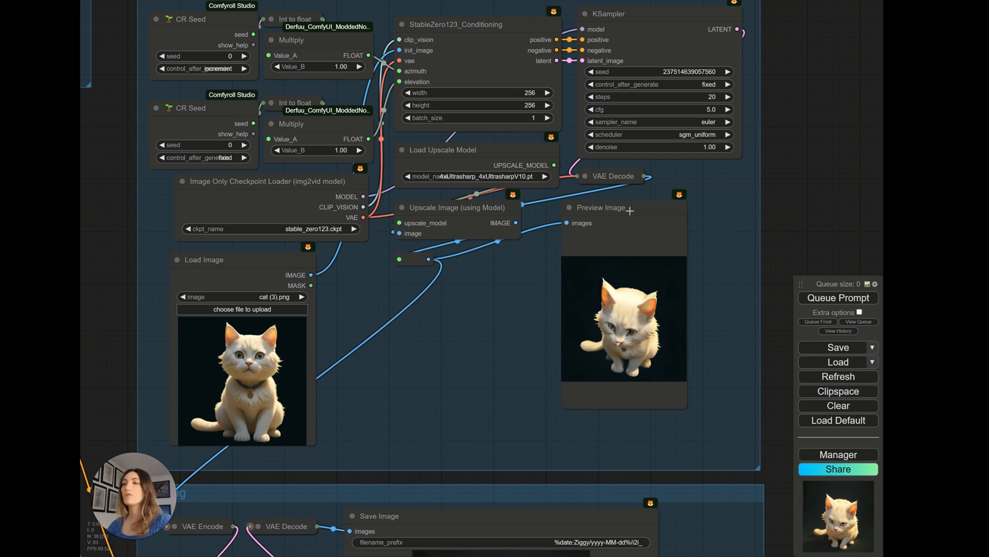
mouse_move(555, 155)
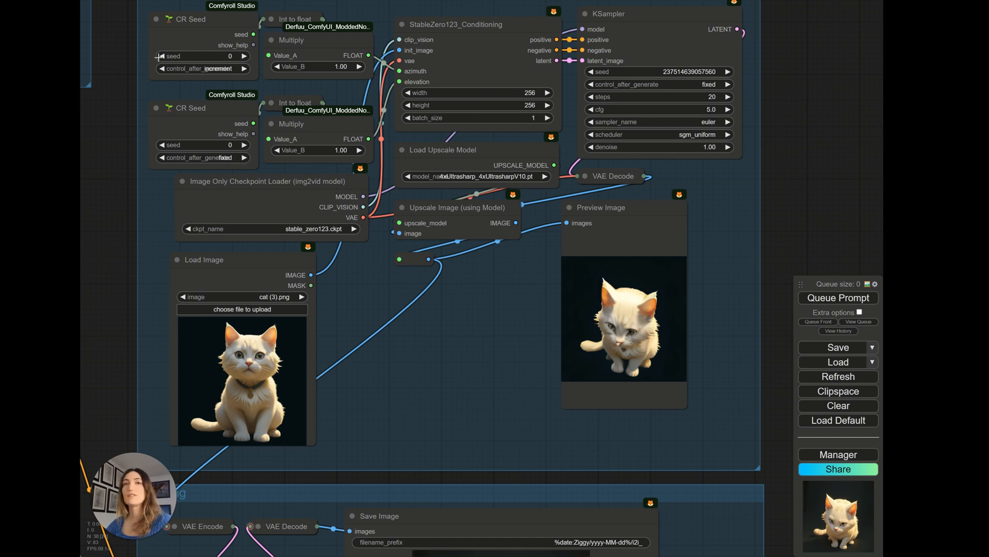
- Set the top Multiply node's Value_B to 10 so each seed step rotates ten degrees
scroll("up", 3)
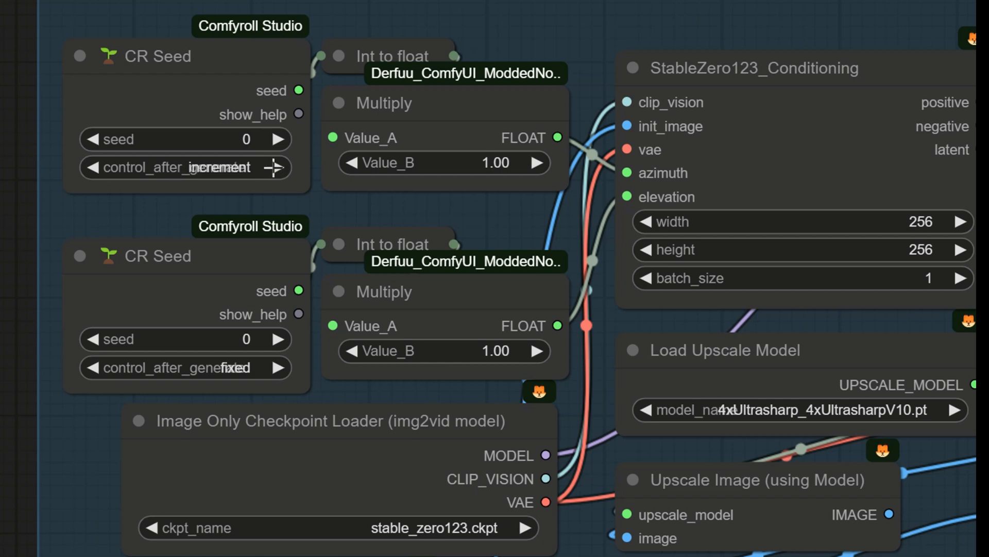
mouse_move(374, 96)
type("10")
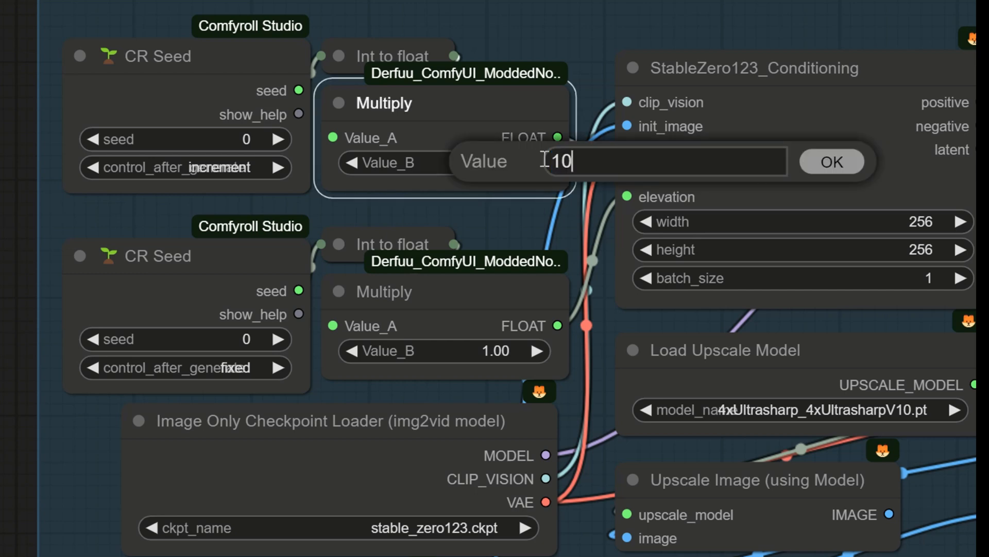
left_click(831, 161)
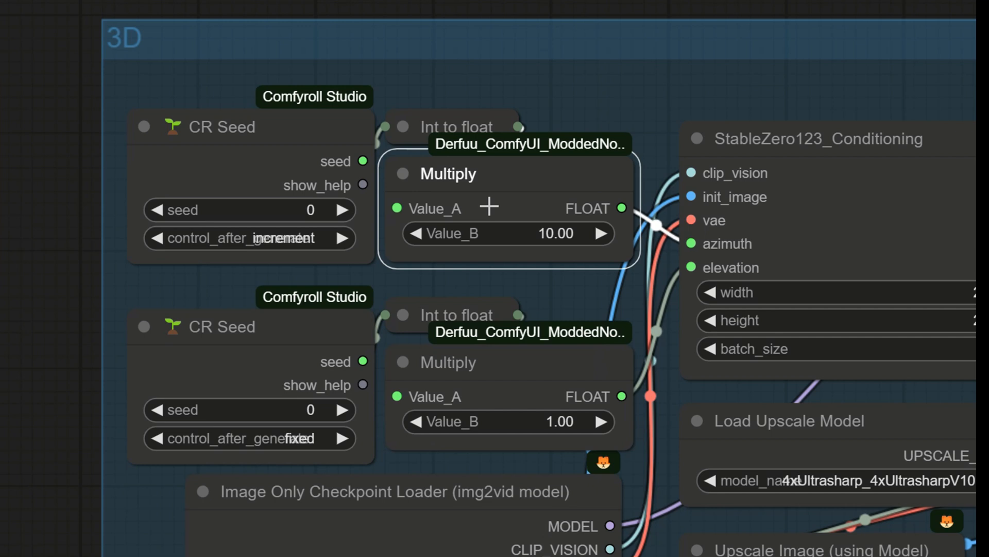
scroll("down", 3)
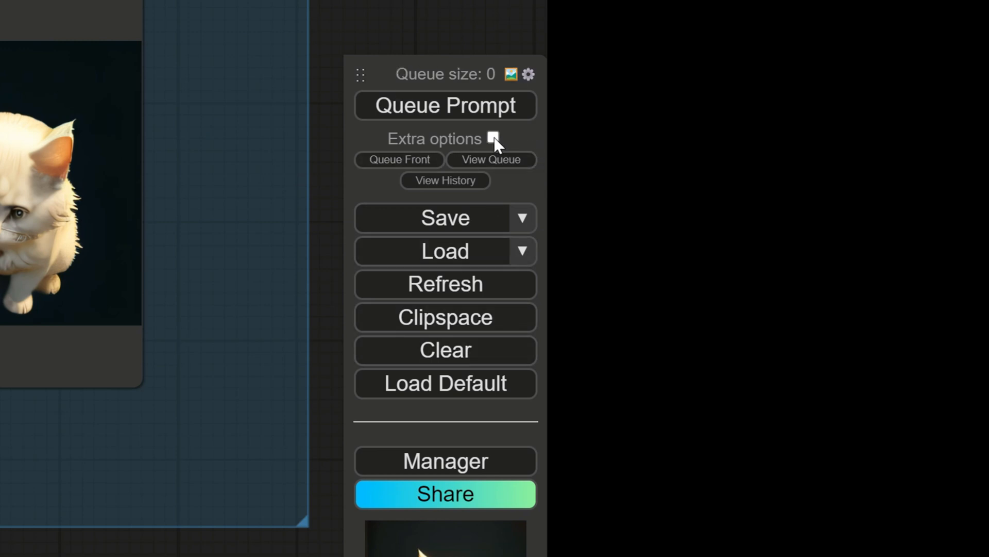
- Enable Extra options, set Batch count to 36 and queue the 36-run turntable batch
left_click(493, 138)
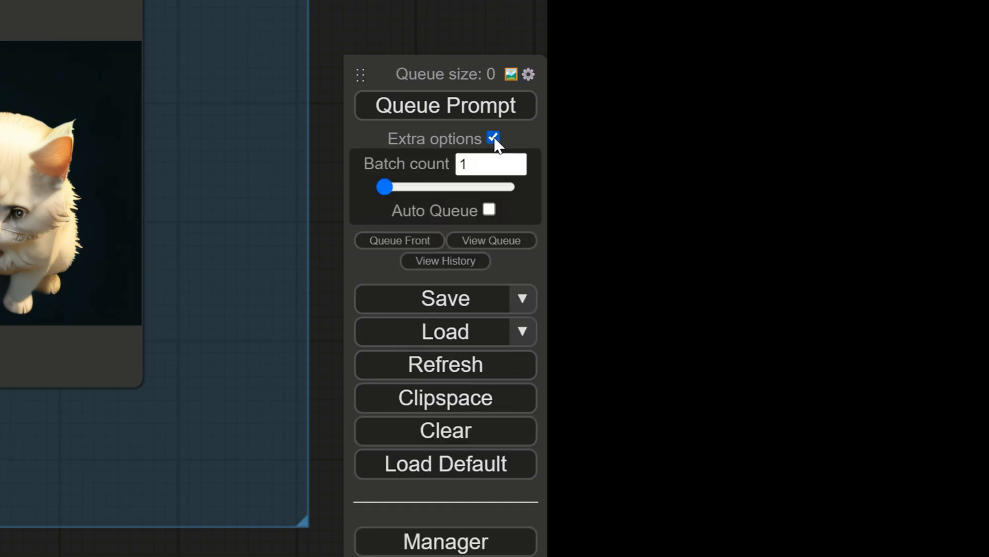
left_click(491, 163)
type("36")
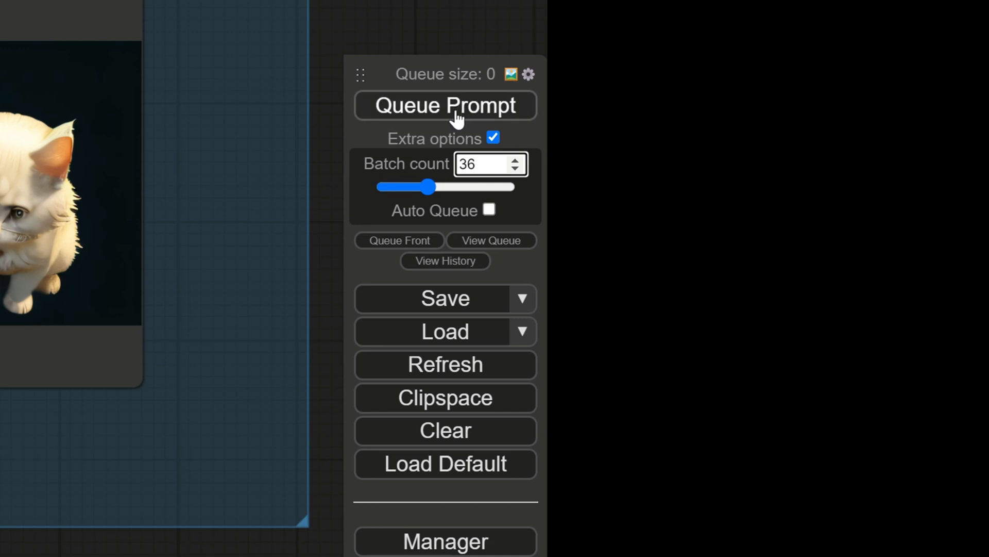
left_click(444, 106)
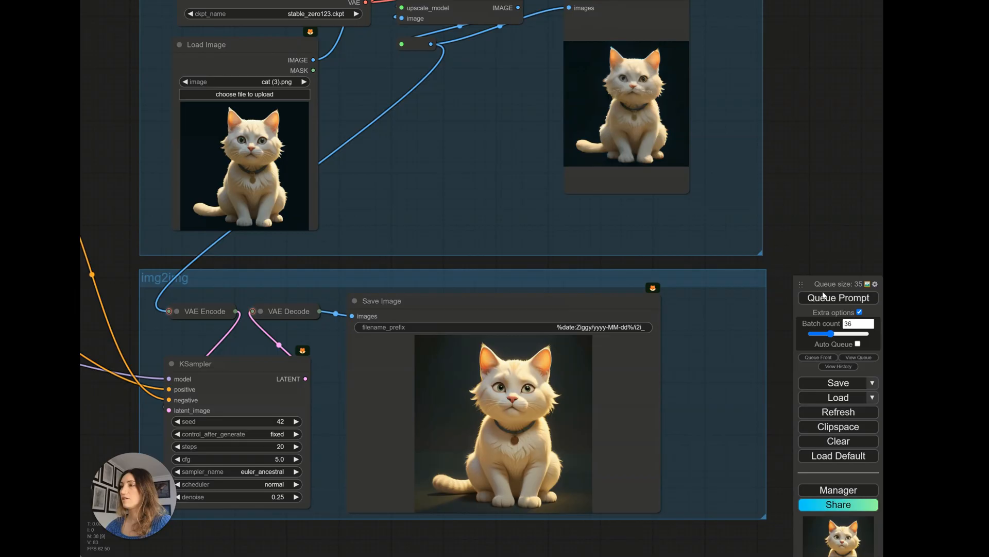